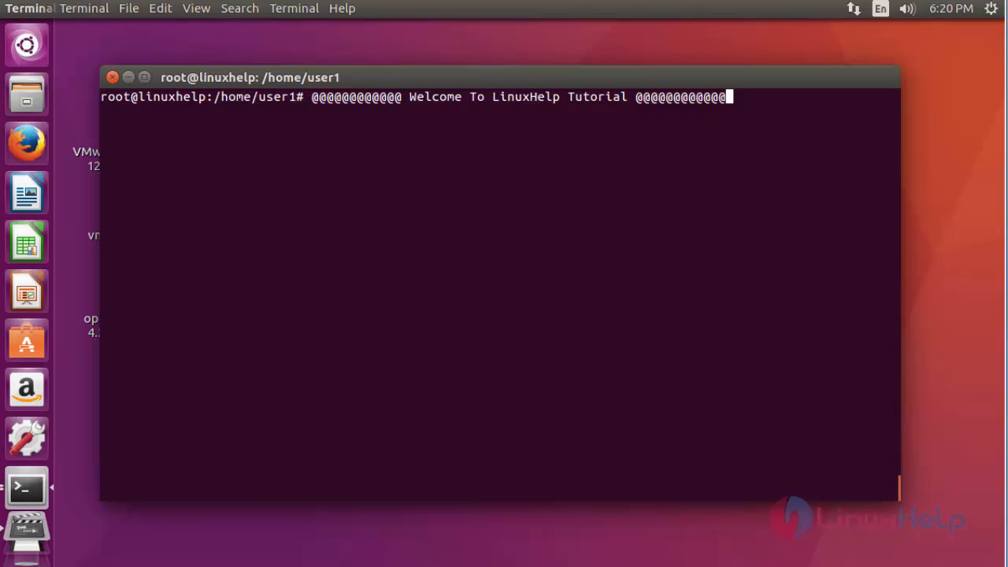
- Add the ppa:mc3man/mpv-tests repository with add-apt-repository and confirm it
type("add-apt-repository ppa:mc3man/mpv-tests")
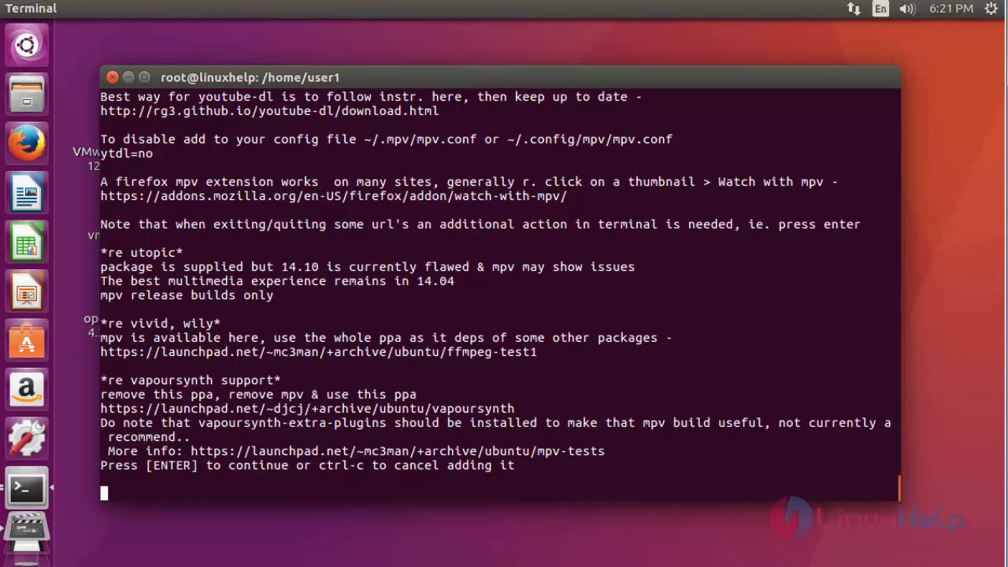
key("Return")
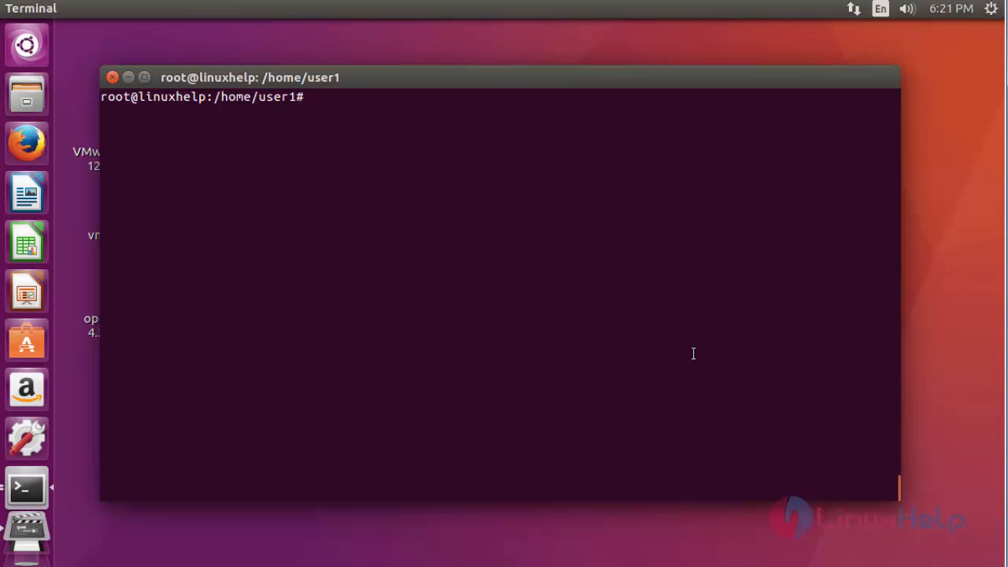
- Run apt-get update to refresh package lists including the mpv-tests PPA
type("apt-get")
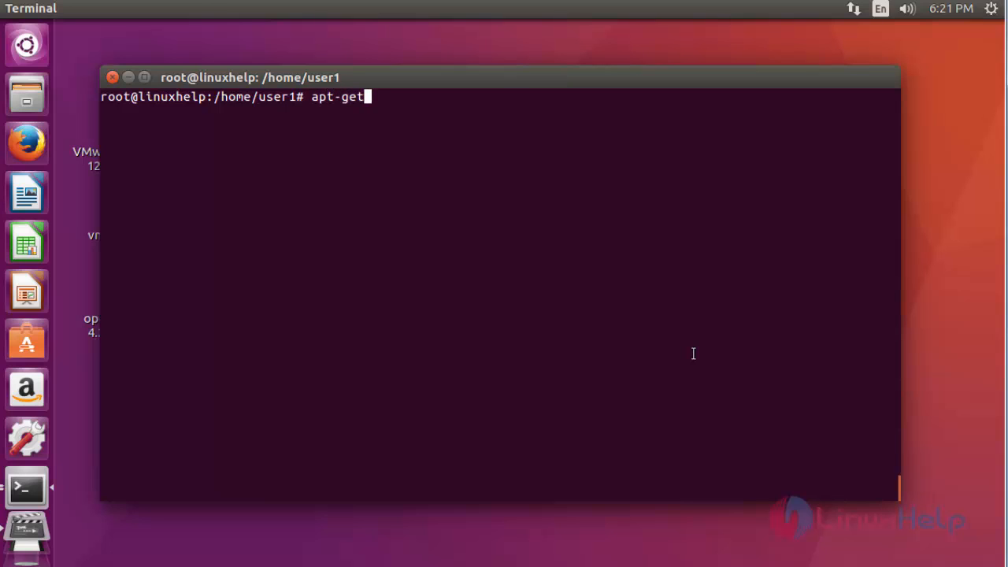
type("updat")
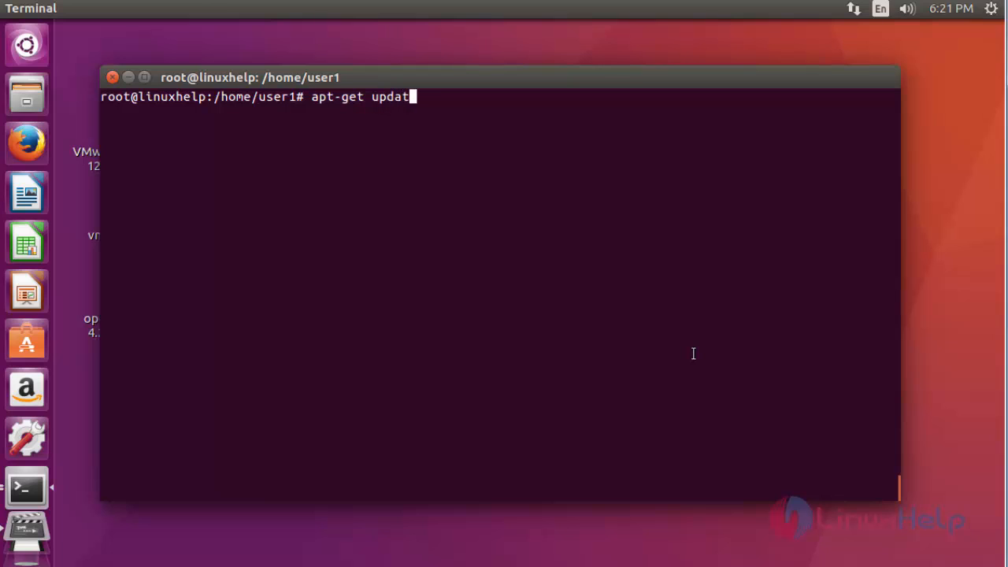
type("e")
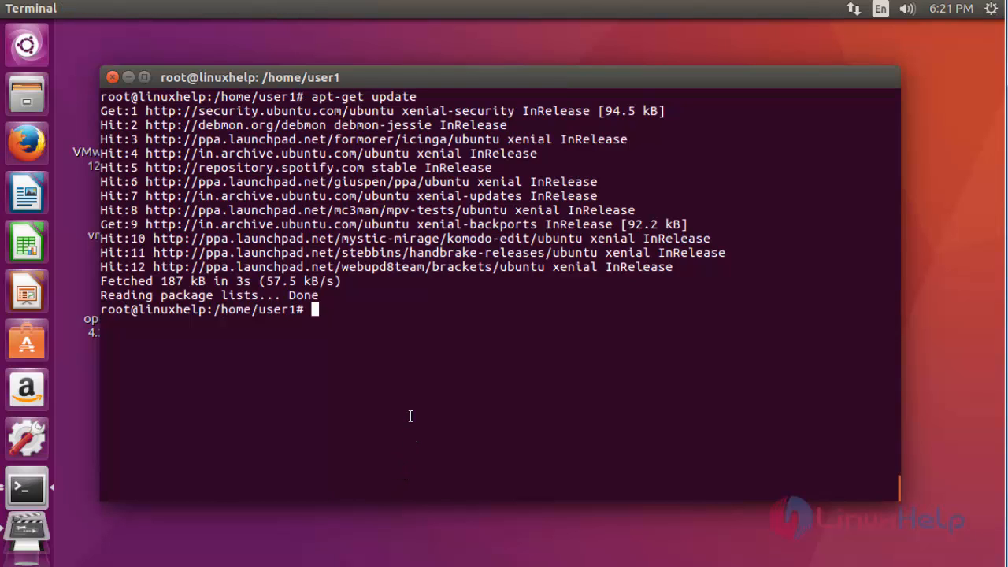
- Install mpv with apt-get install mpv, answering y to accept its dependencies
type("ap")
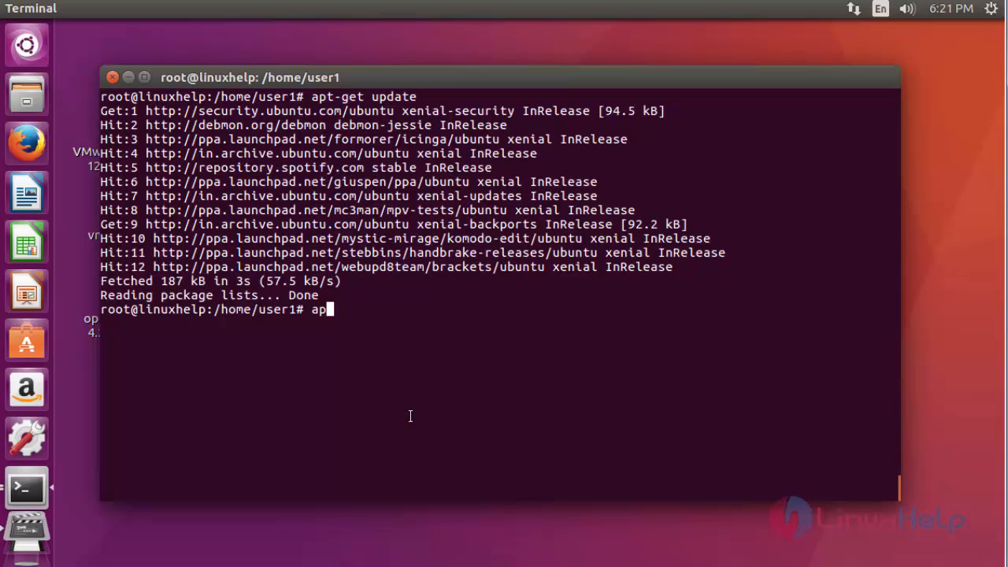
type("t-get")
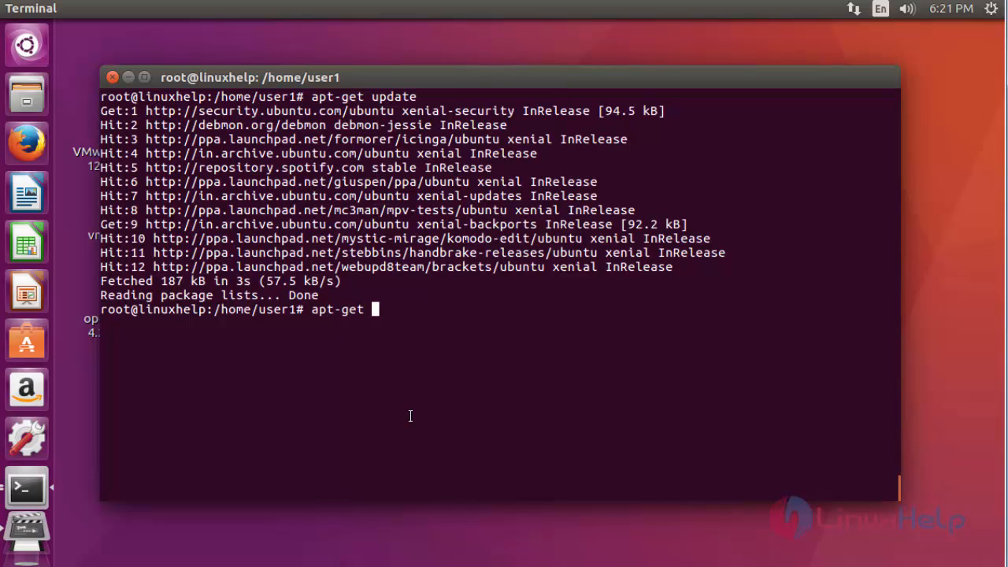
type("install")
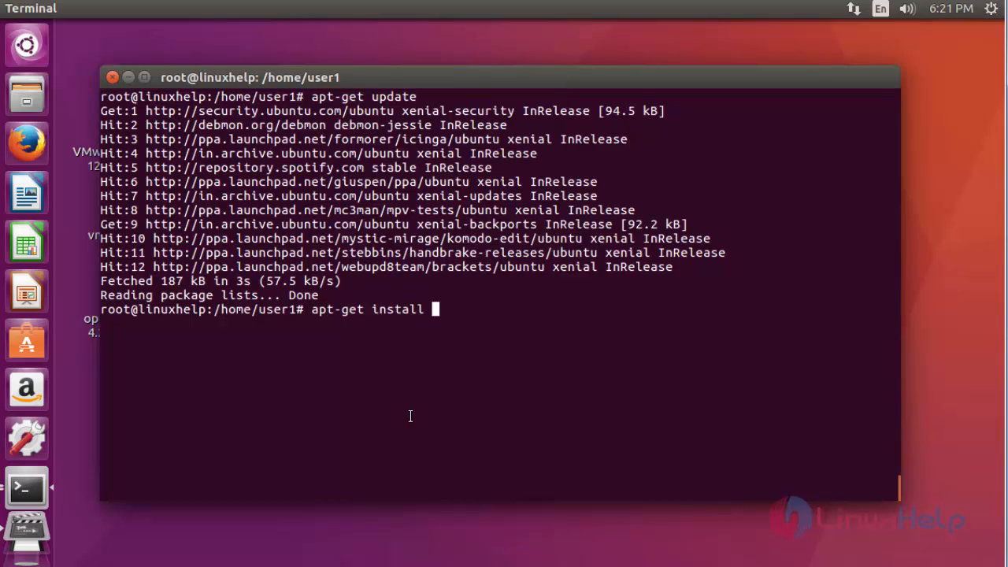
type("mpv")
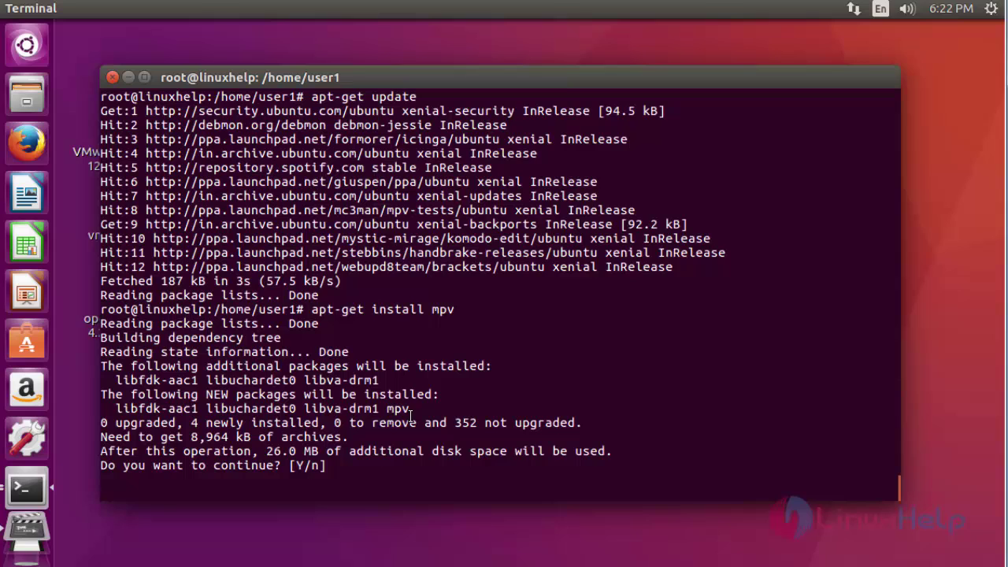
type("y")
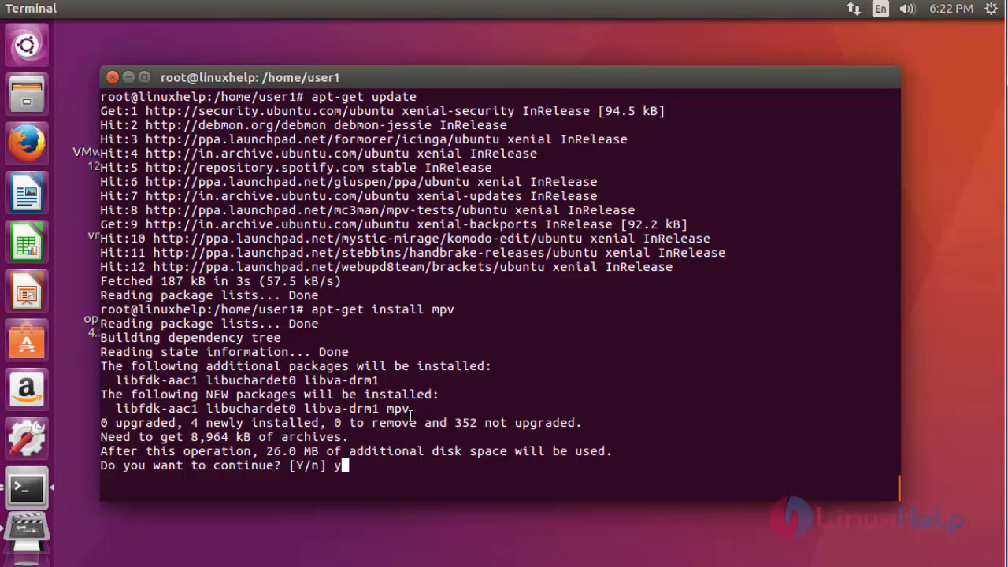
key("Return")
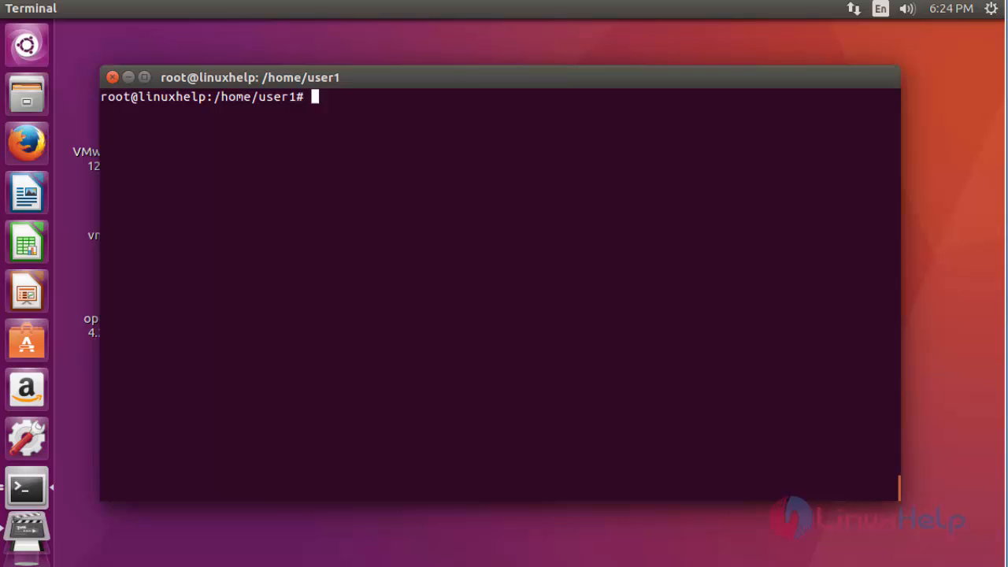
mouse_move(374, 228)
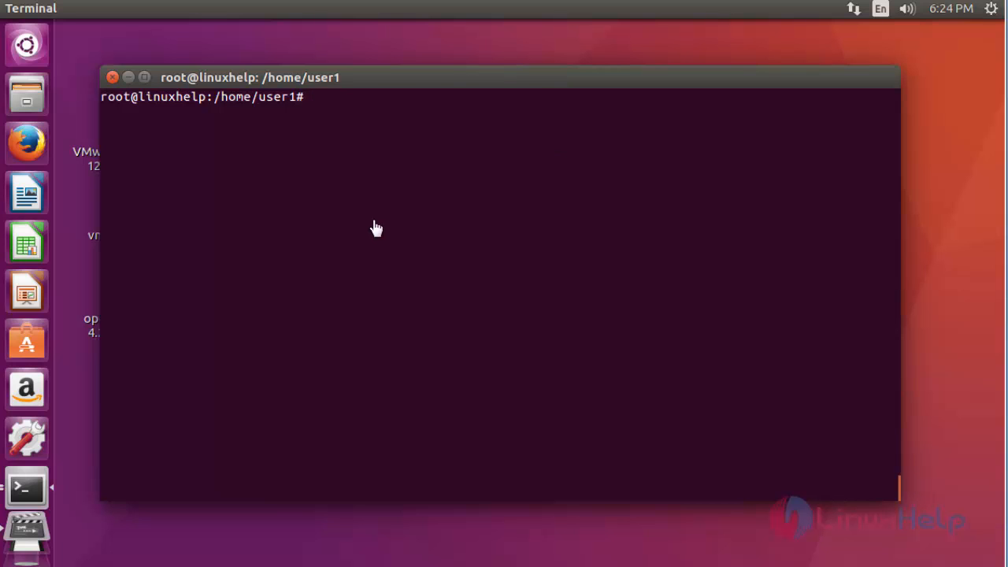
mouse_move(26, 45)
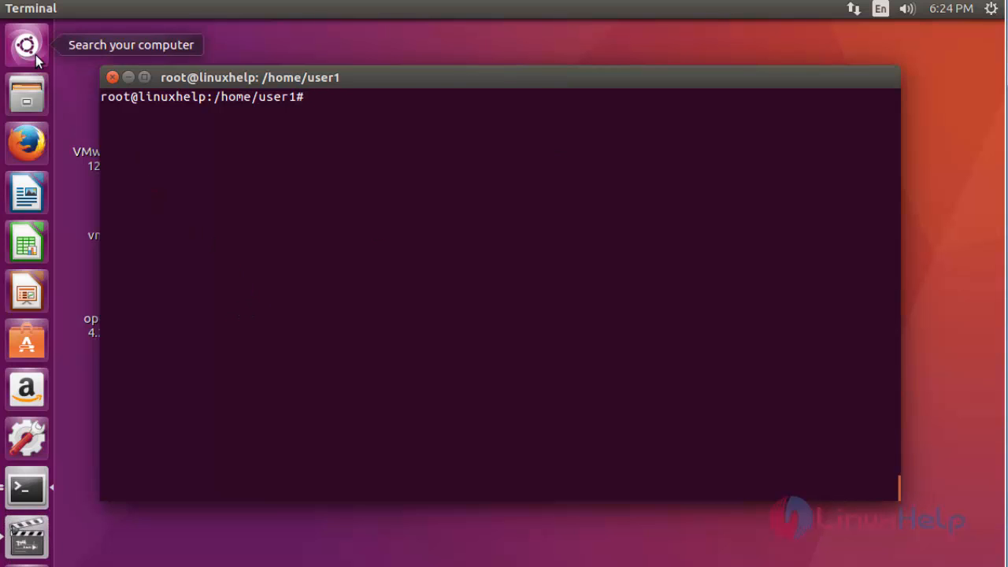
- Search the Unity Dash for 'mpv' to locate mpv Media Player
left_click(26, 41)
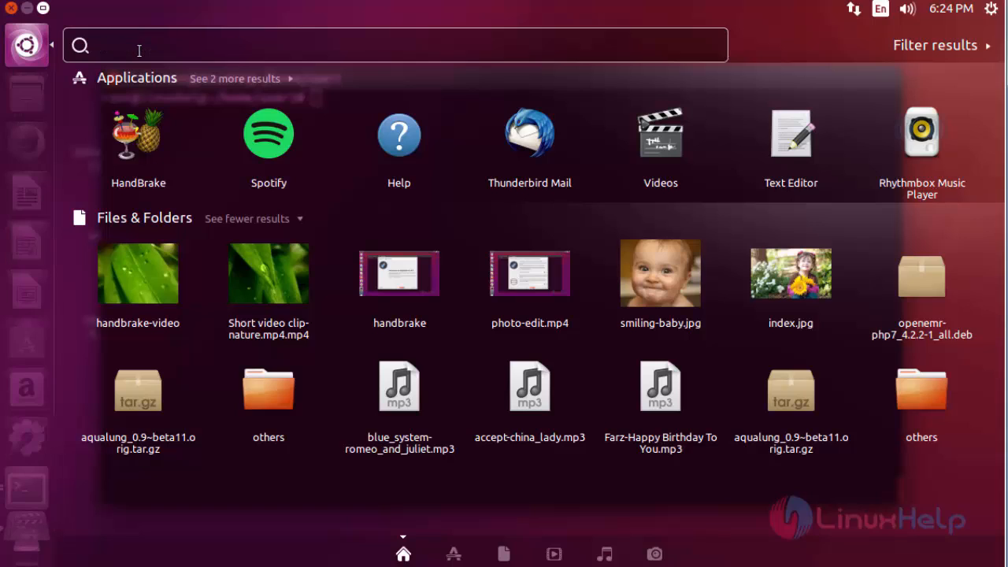
type("mpv")
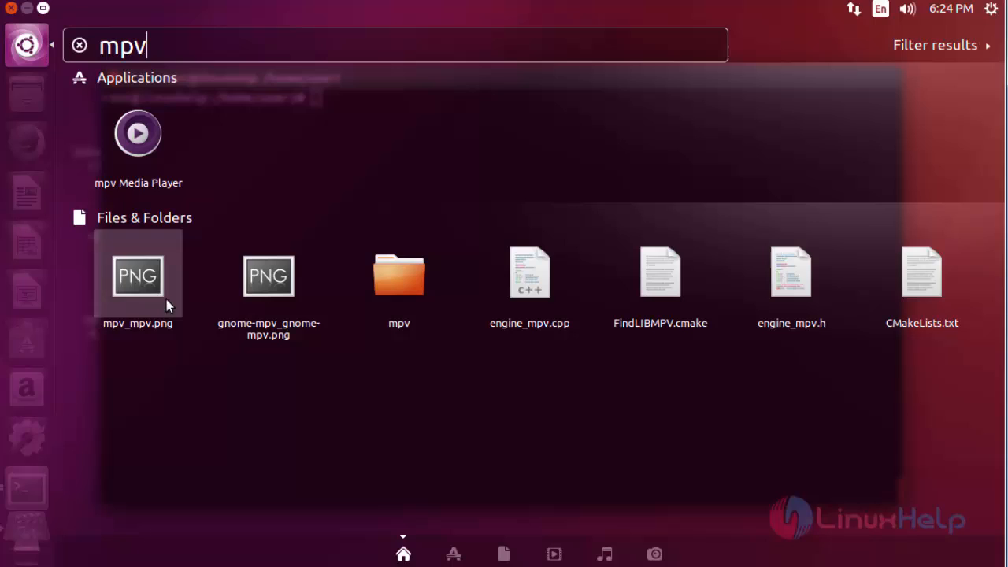
mouse_move(156, 148)
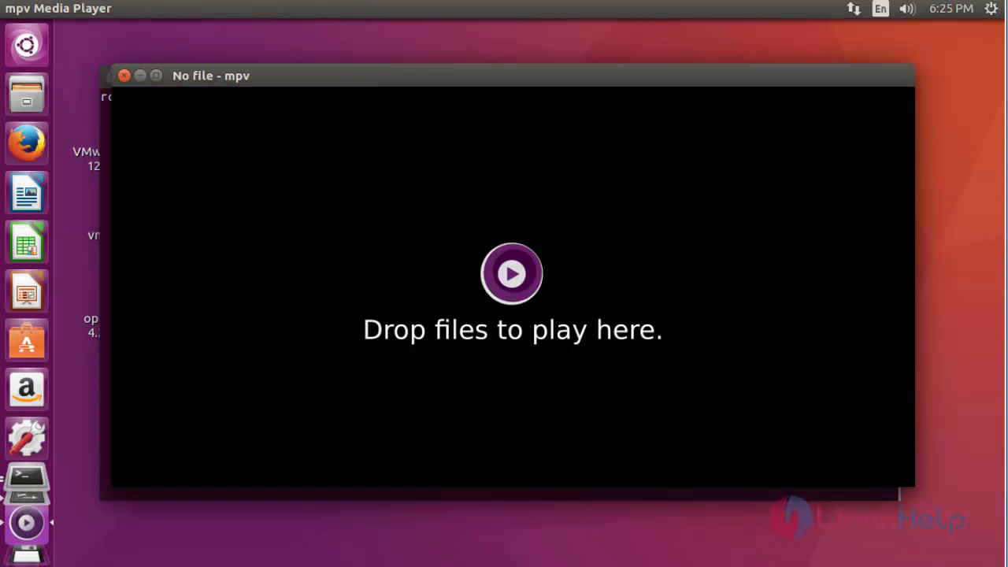
mouse_move(872, 128)
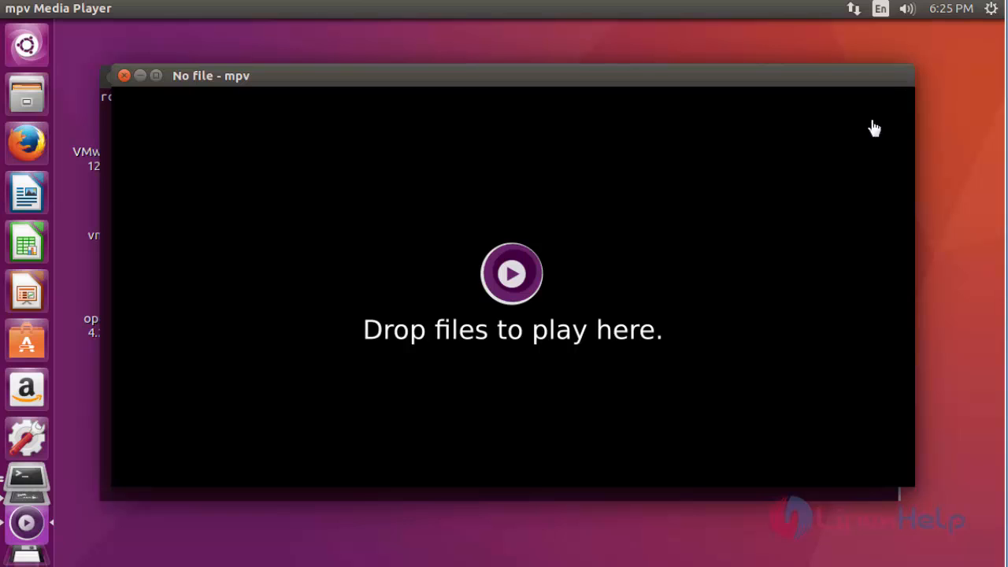
mouse_move(466, 188)
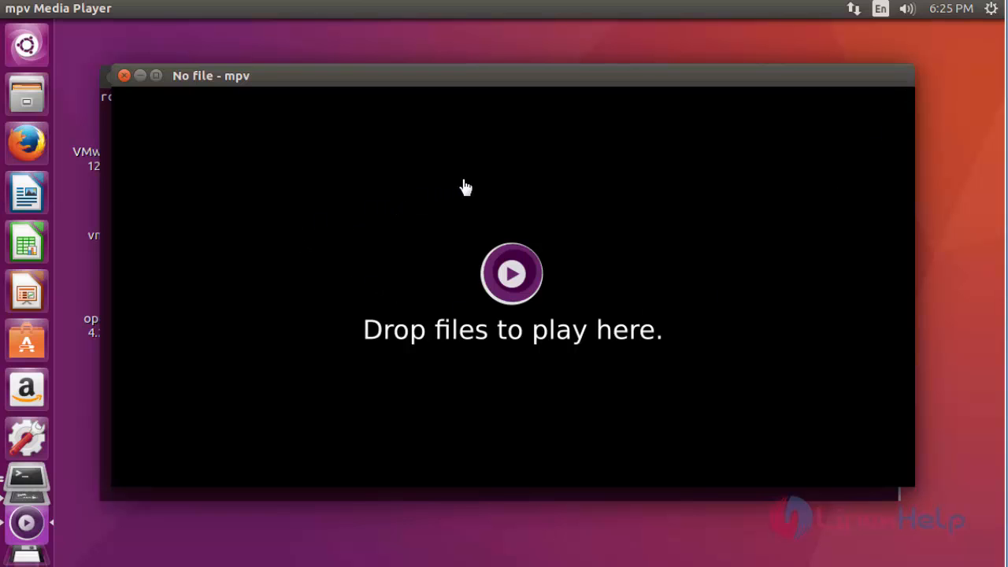
mouse_move(286, 133)
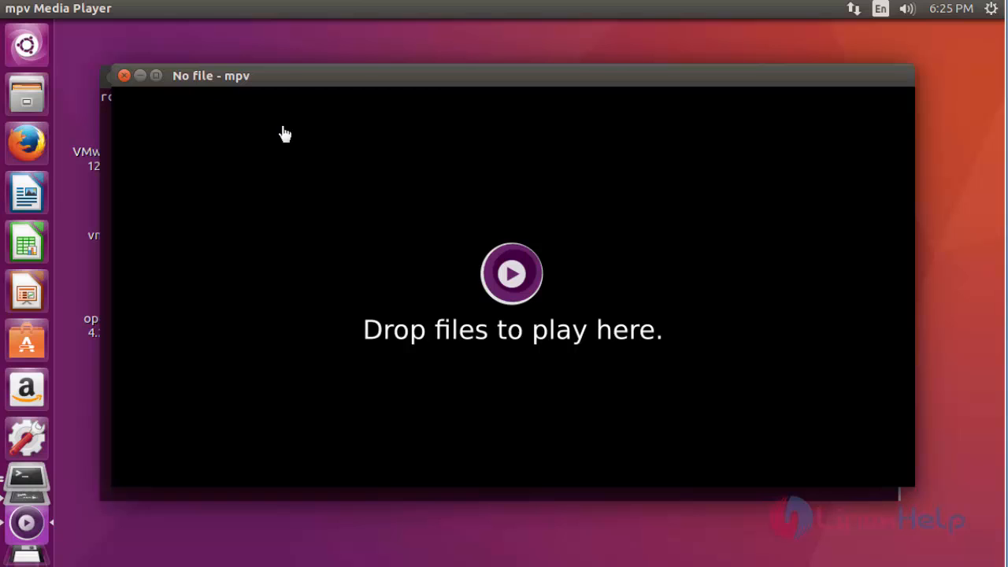
mouse_move(479, 223)
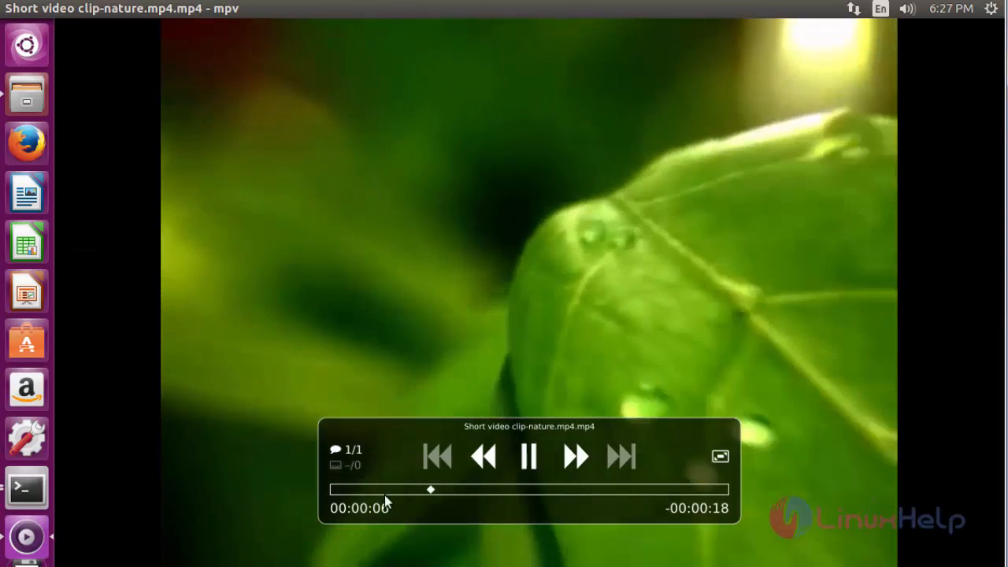
- Play the nature .mp4 clip in mpv, then close the player
left_click(433, 490)
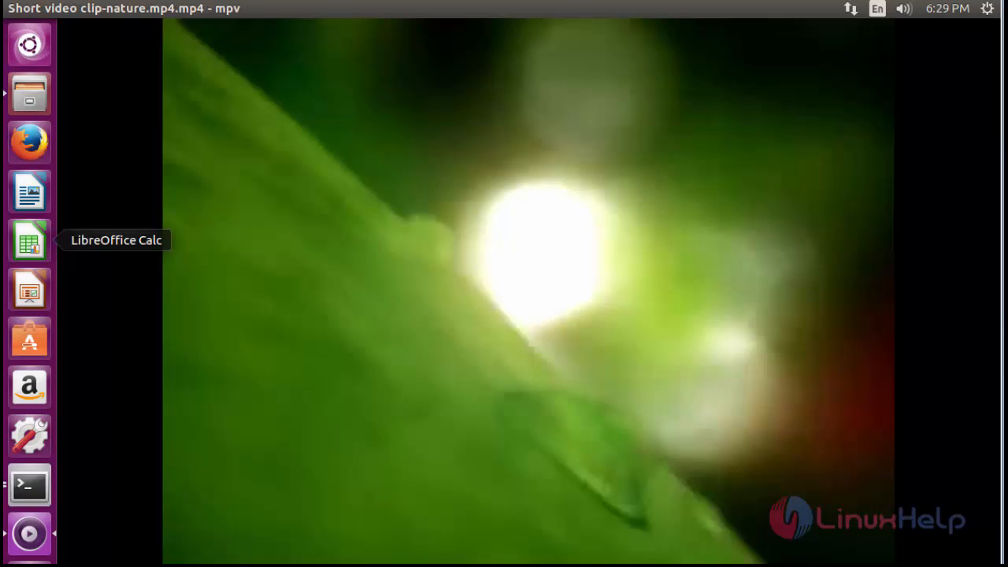
left_click(29, 485)
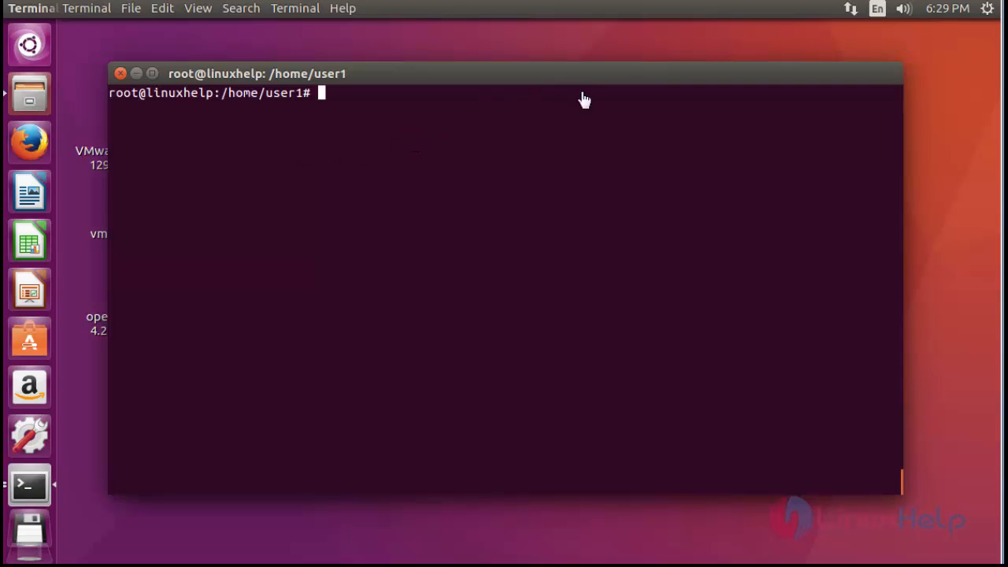
- Uninstall mpv with apt-get remove mpv, answering y to confirm
type("ap")
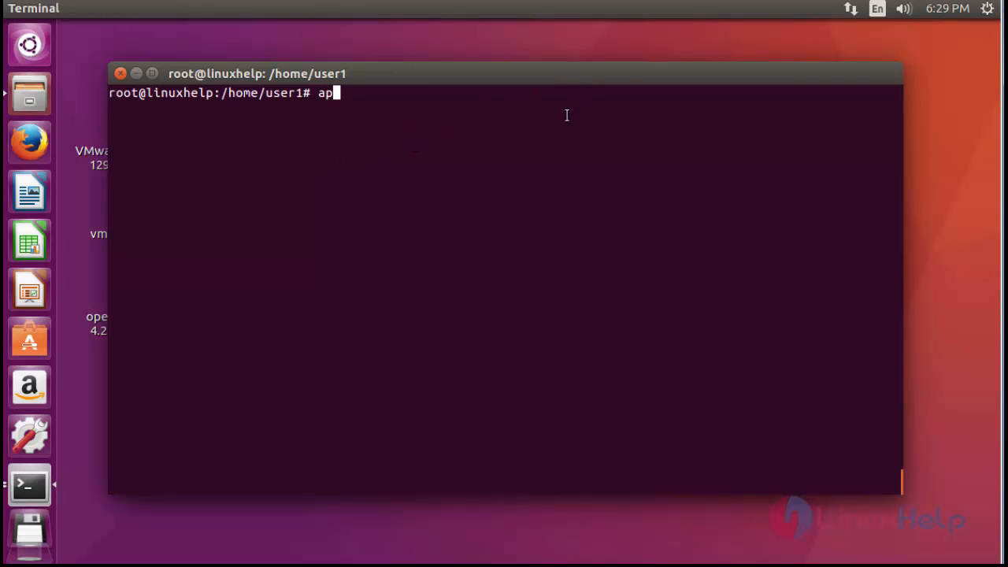
type("t-get")
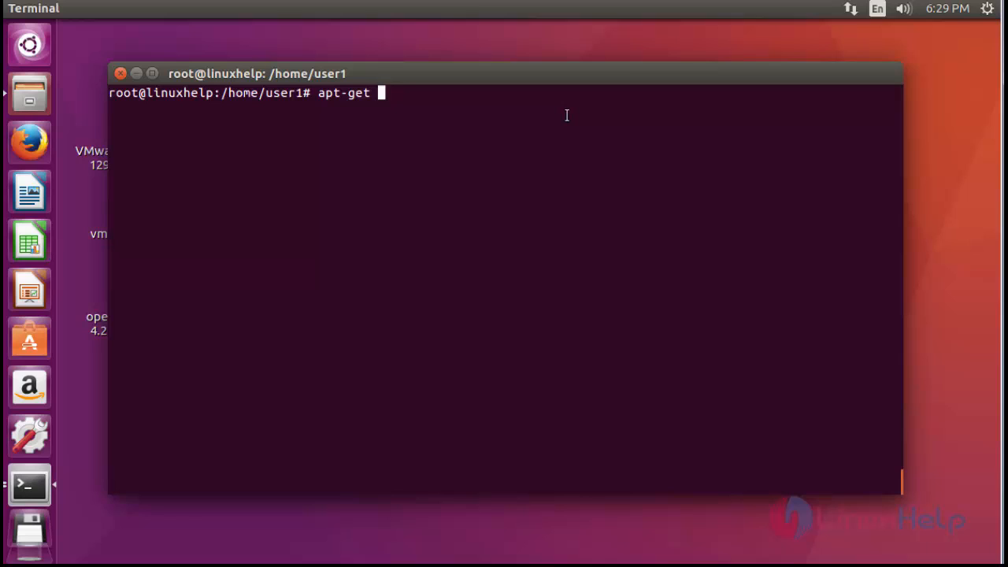
type("remove")
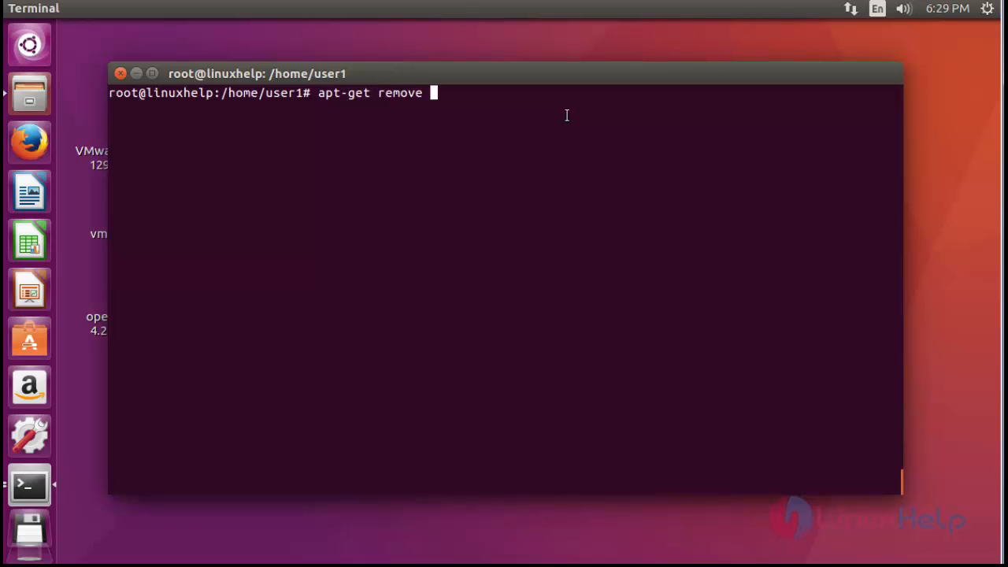
type("mpv")
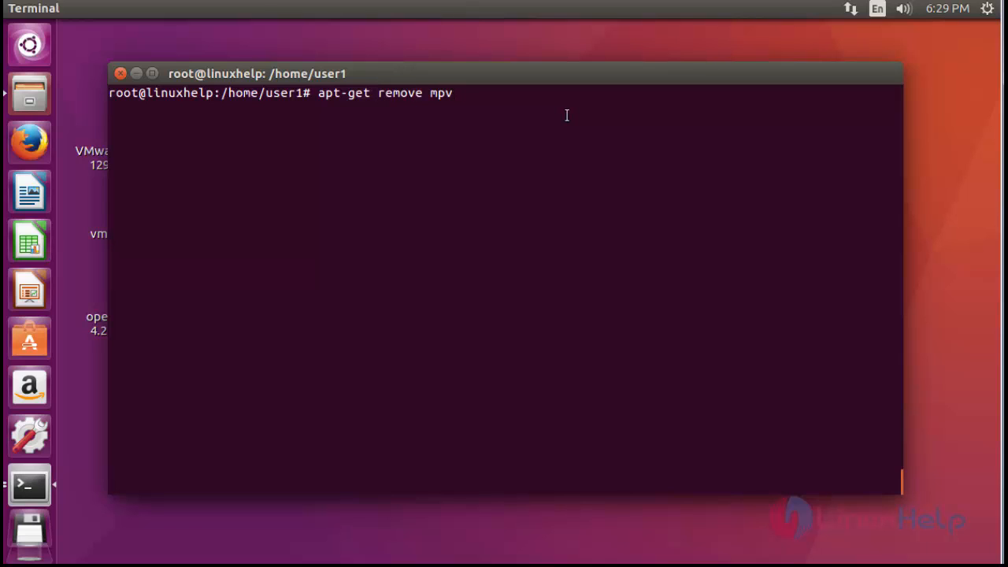
key("Return")
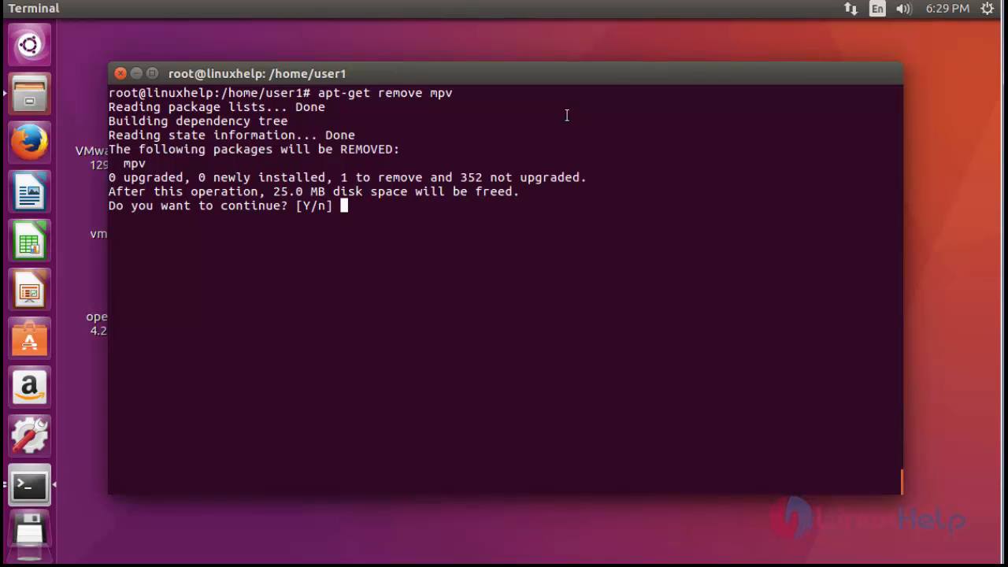
type("y")
type("apt-get")
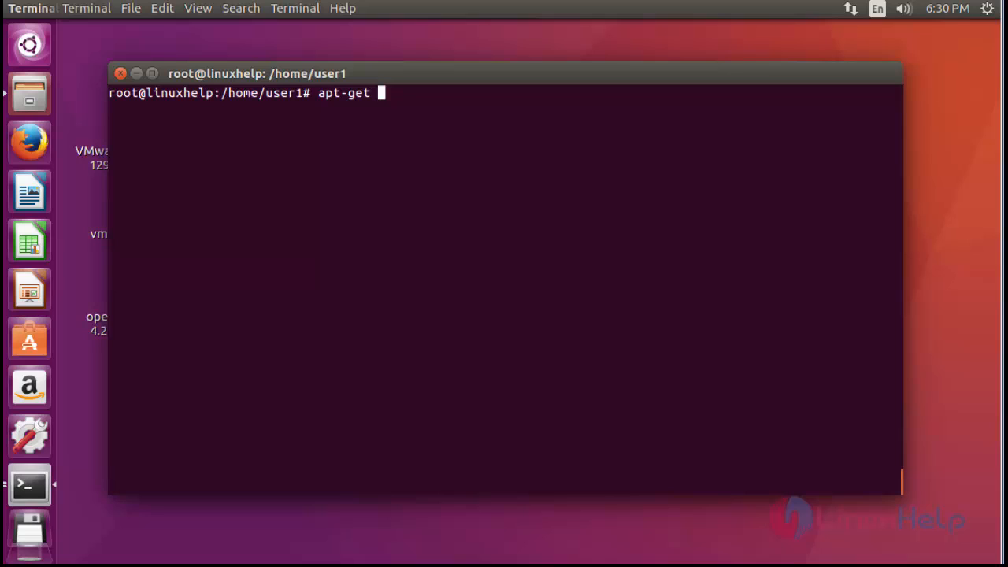
mouse_move(599, 223)
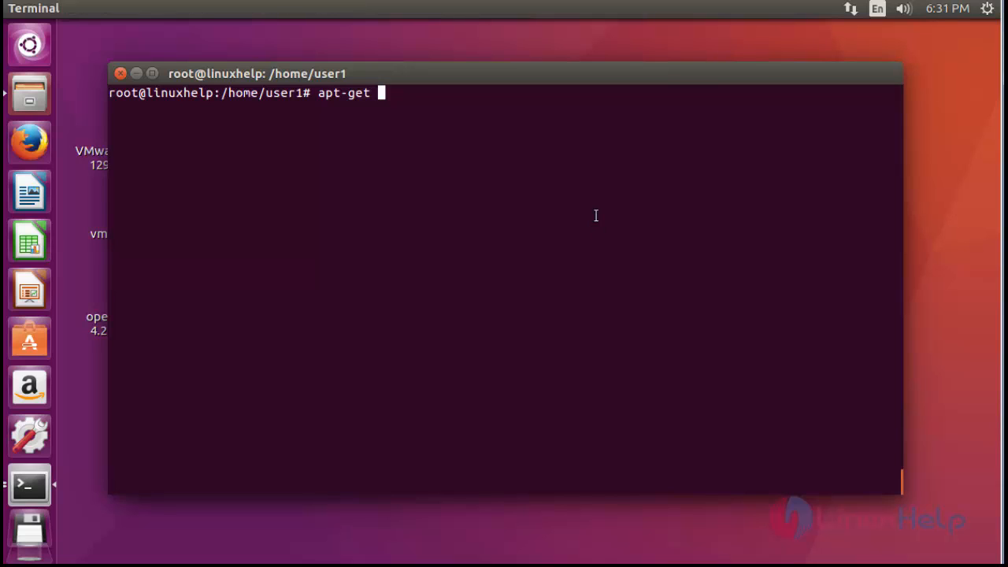
- Run apt-get autoremove to drop libfdk-aac1, libuchardet0 and libva-drm1, answering y
type("a")
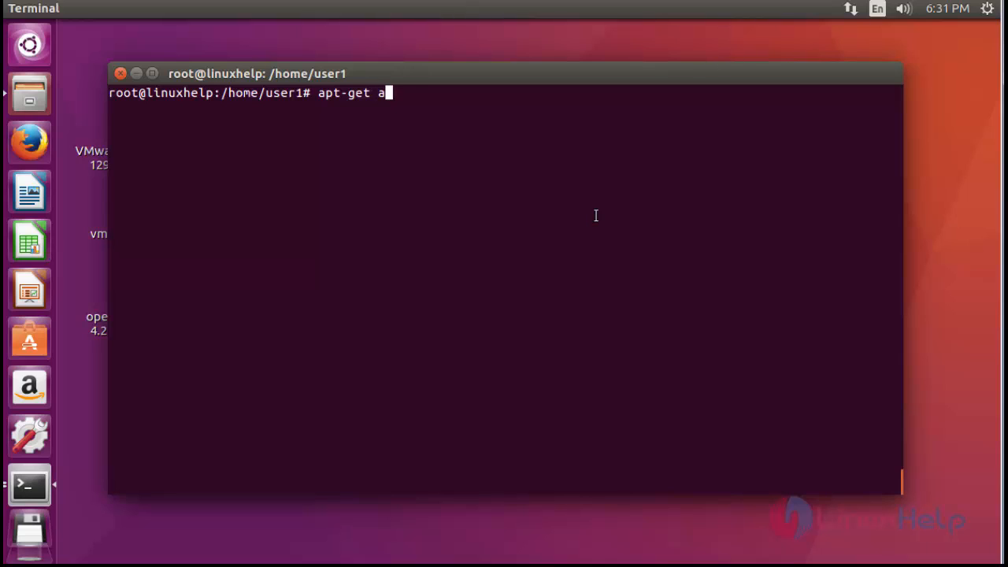
type("utoremo")
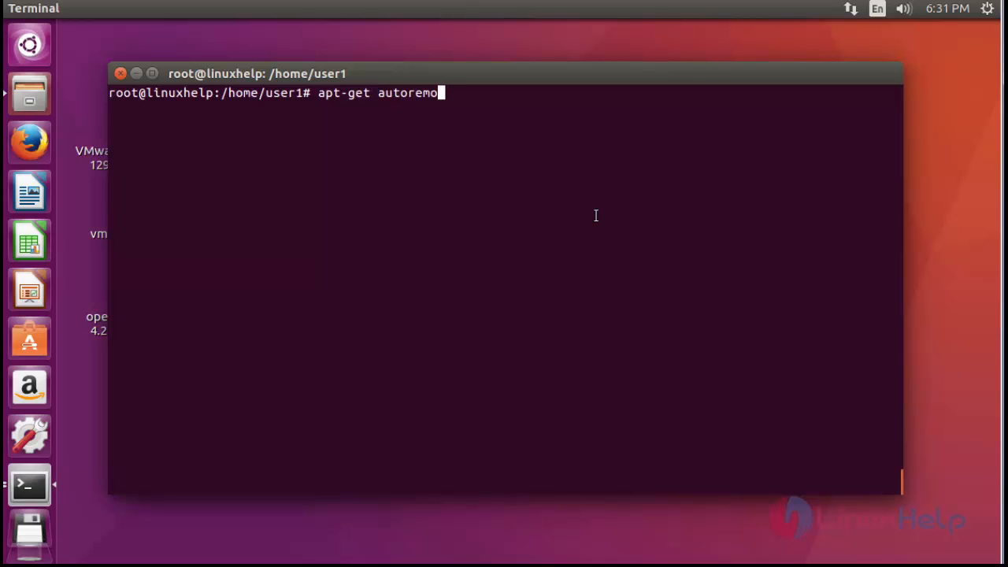
type("ve")
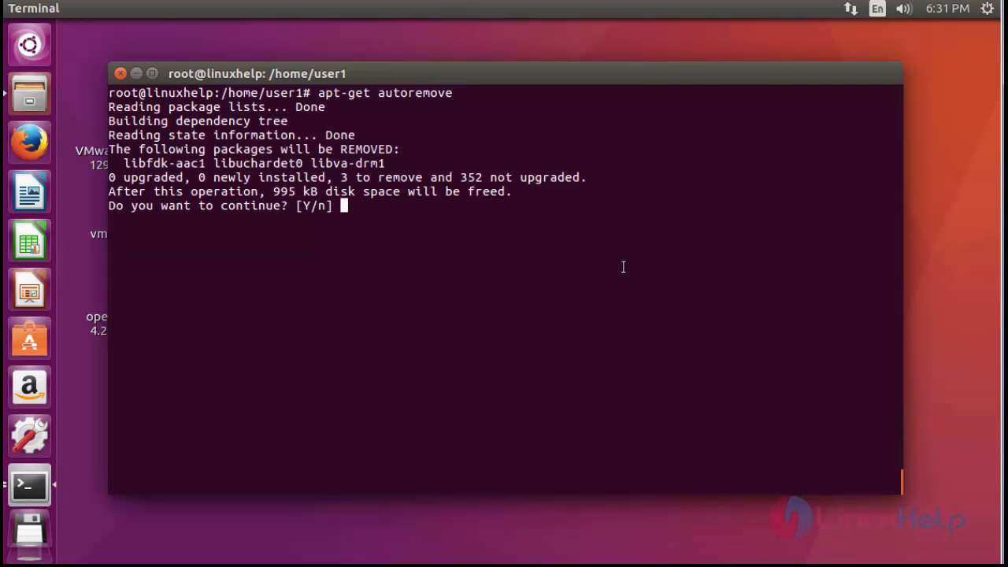
type("y")
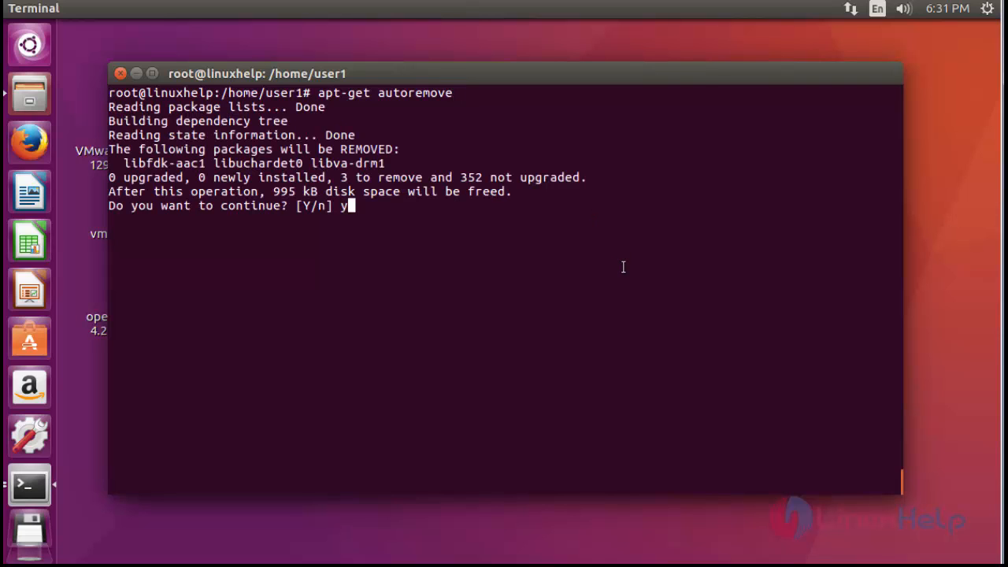